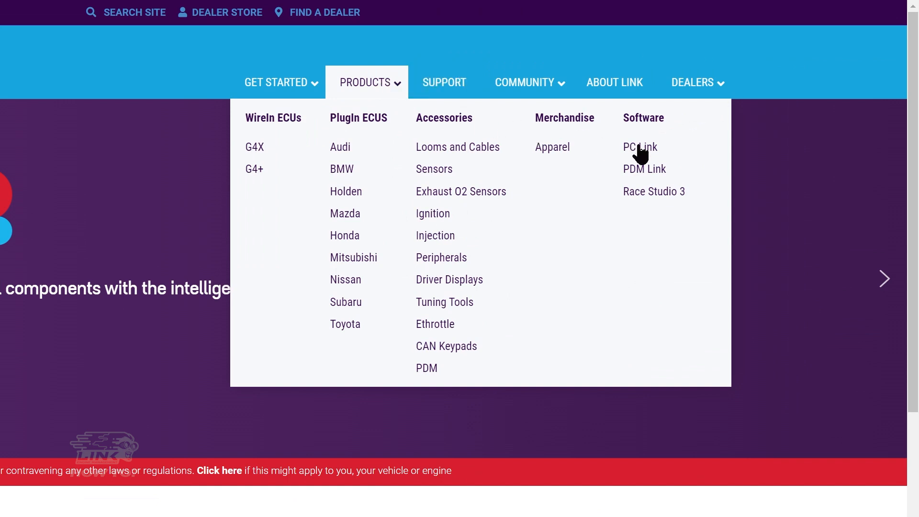
Open the PC Link downloads page listing G4X PC Link 6.23.15
click(640, 146)
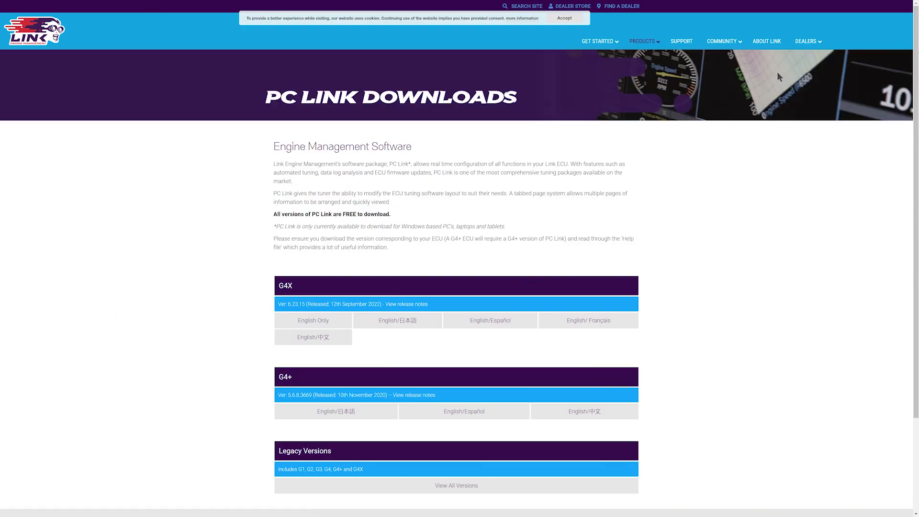
scroll(down, 3)
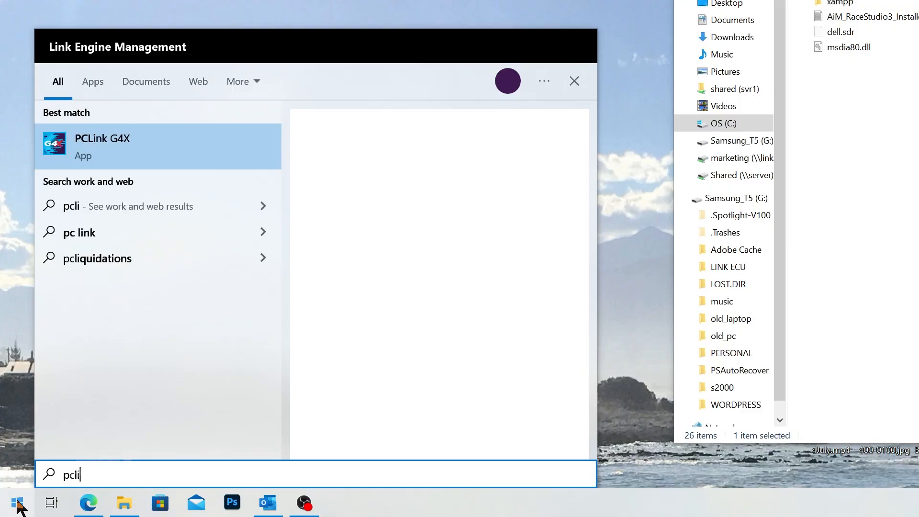
Launch PCLink G4X from Windows search and wait for the ECU connection
click(103, 146)
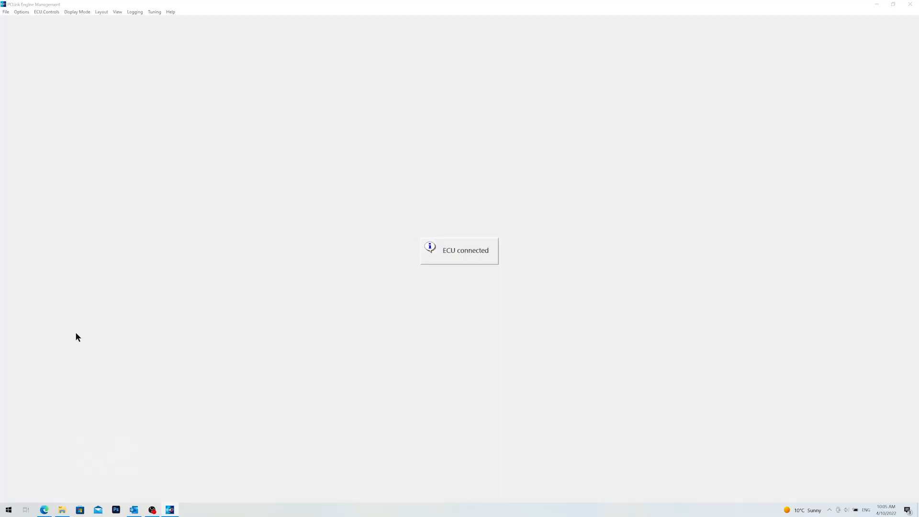
click(9, 23)
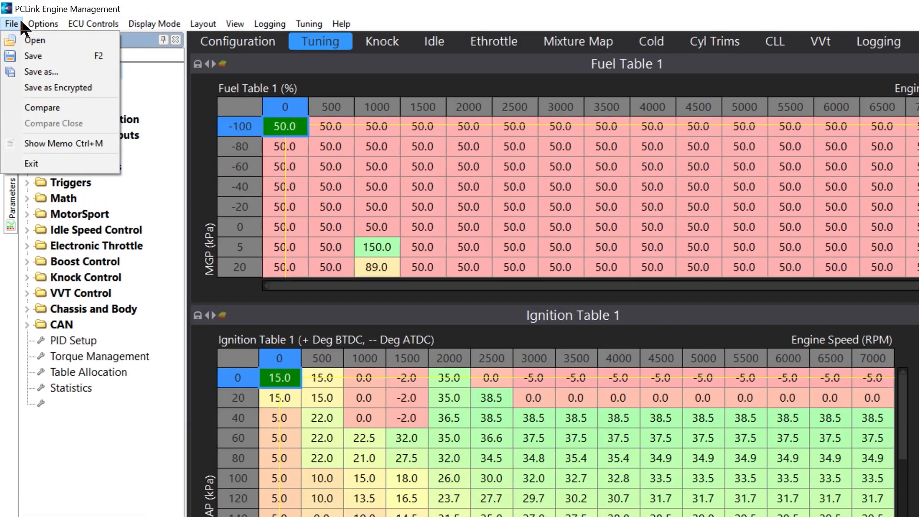
Save the current tune as 'My Tune.pclx' in the Base Maps folder
click(41, 72)
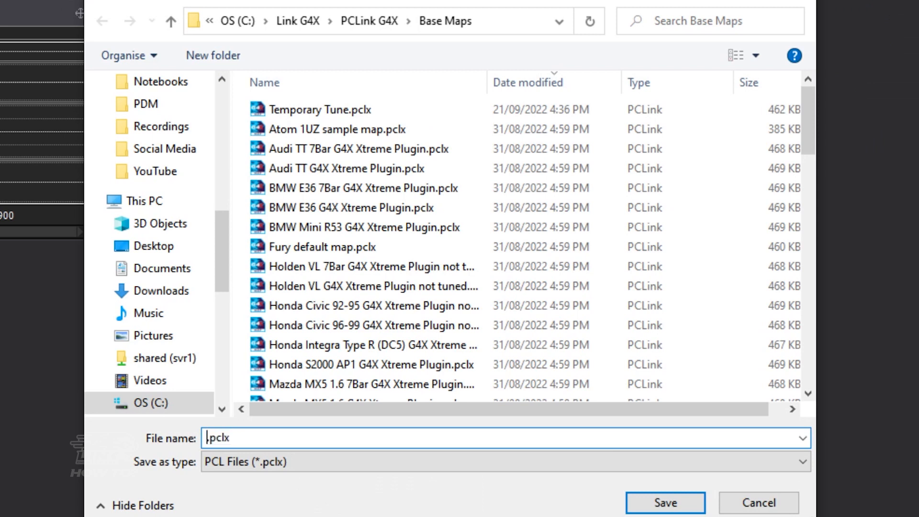
text(My Tu)
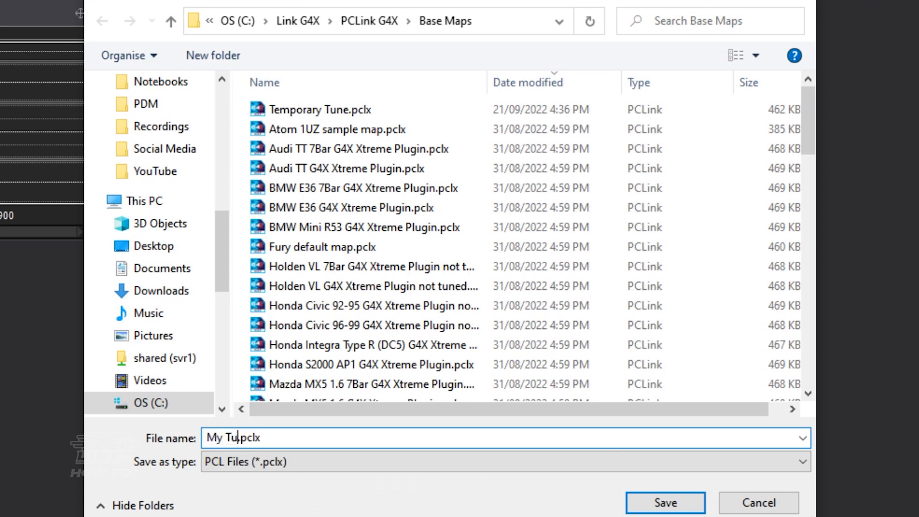
text(ne)
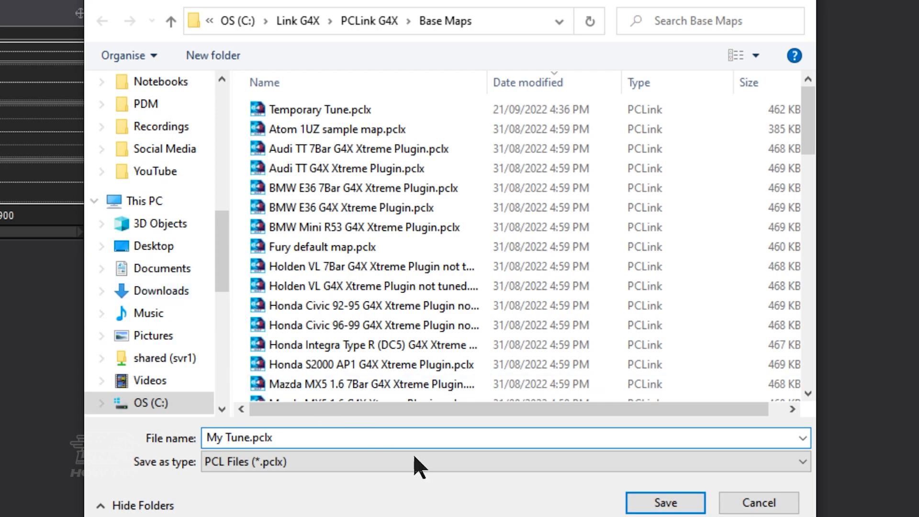
click(665, 503)
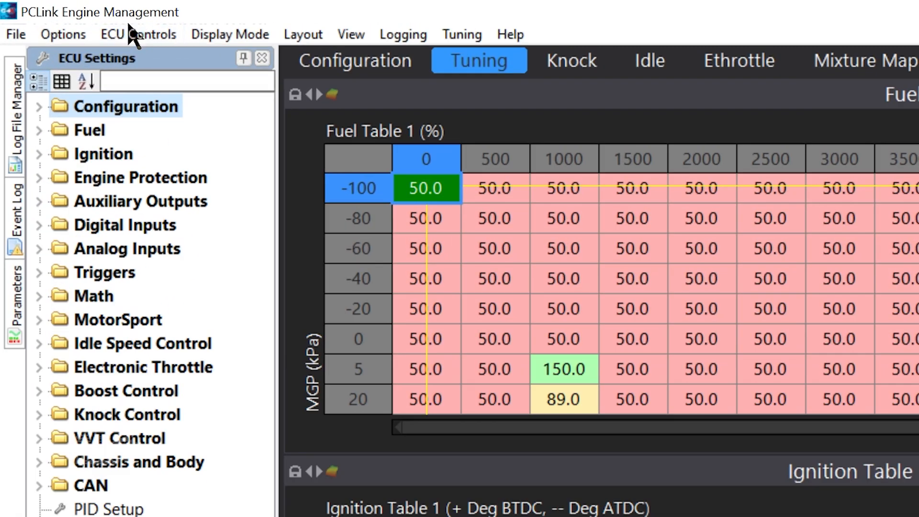
Start the ECU firmware update from ECU Controls and open the version notes for 6.23.6
click(137, 34)
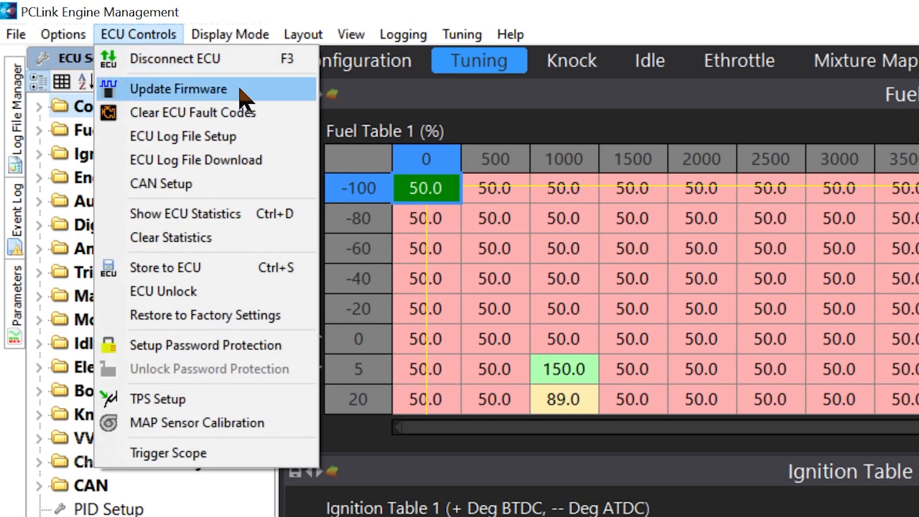
mouse_move(252, 97)
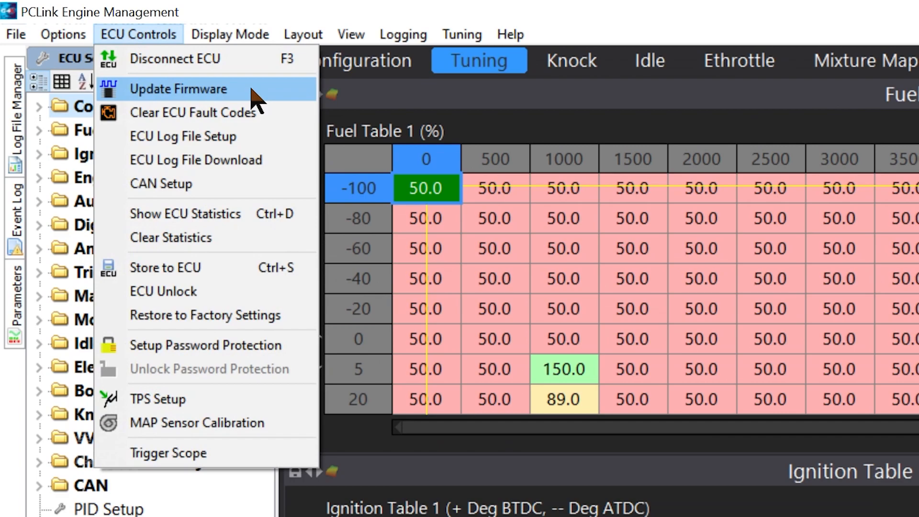
click(180, 88)
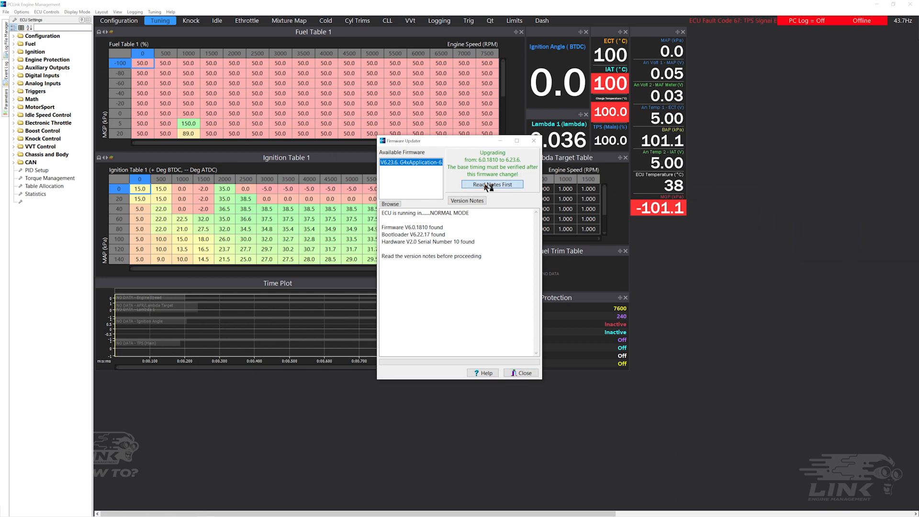
click(492, 183)
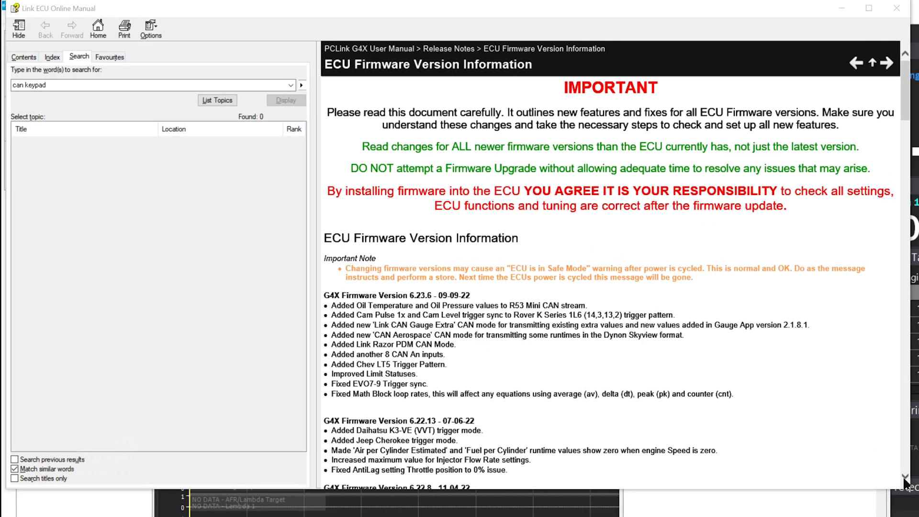
Review the firmware version notes and legacy PCLink list, then return to the updater
scroll(down, 3)
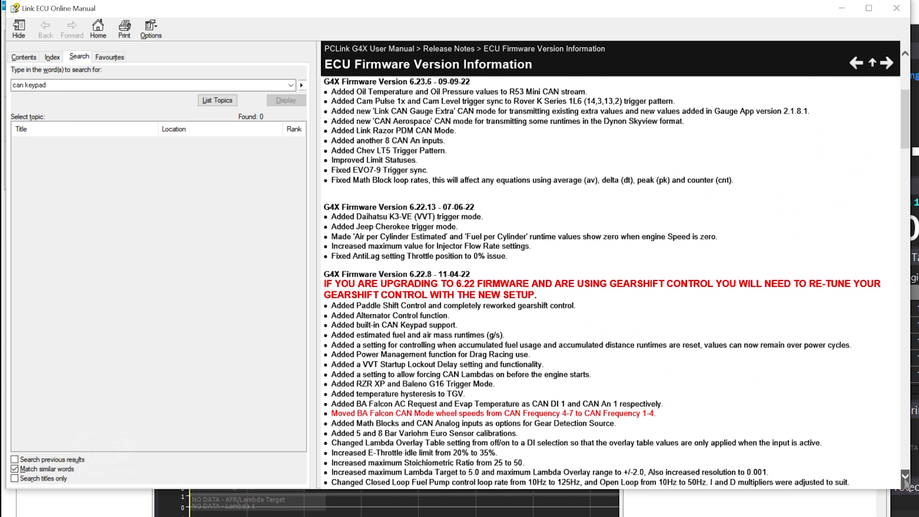
scroll(down, 3)
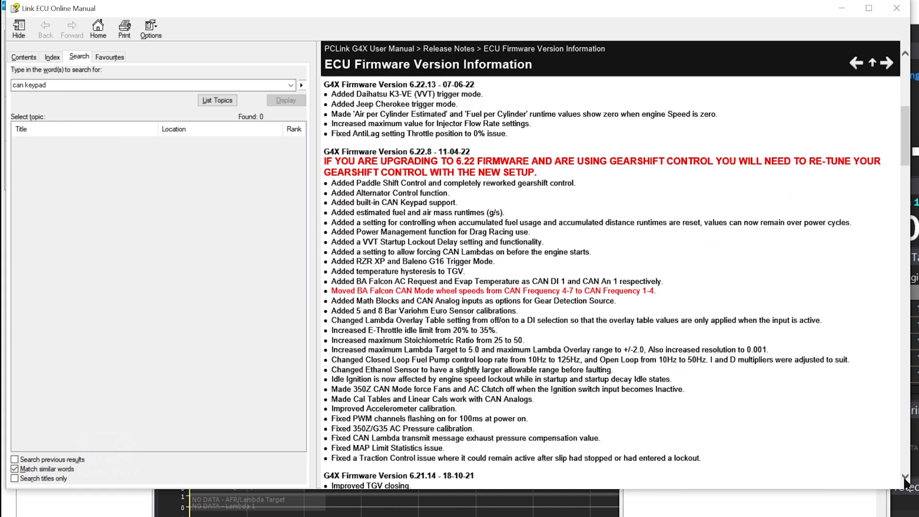
scroll(down, 3)
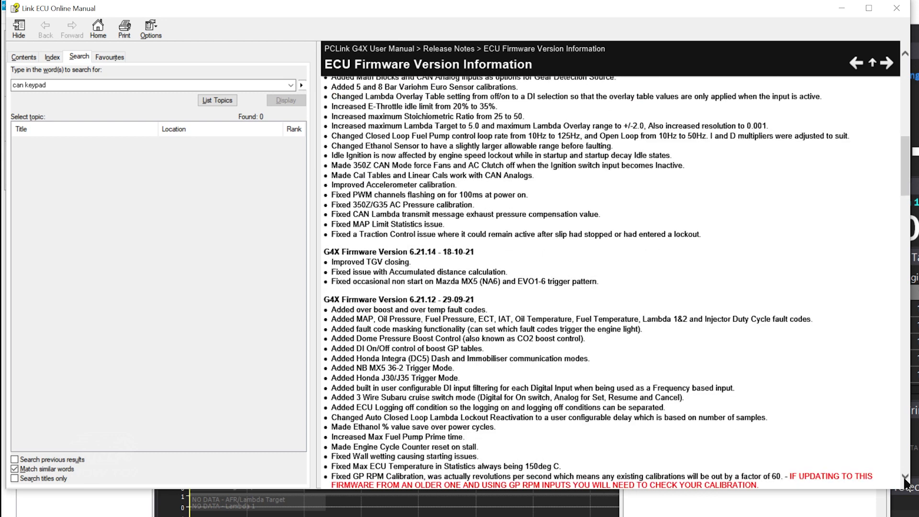
scroll(down, 3)
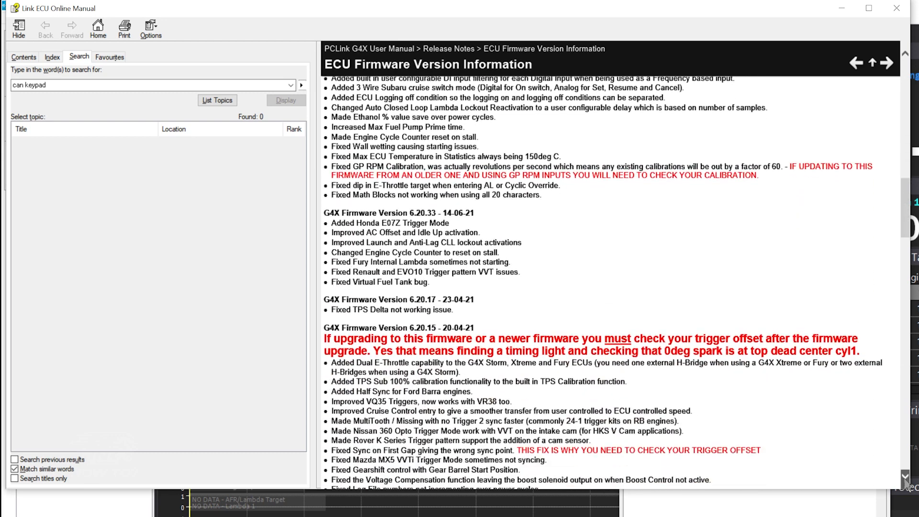
scroll(down, 3)
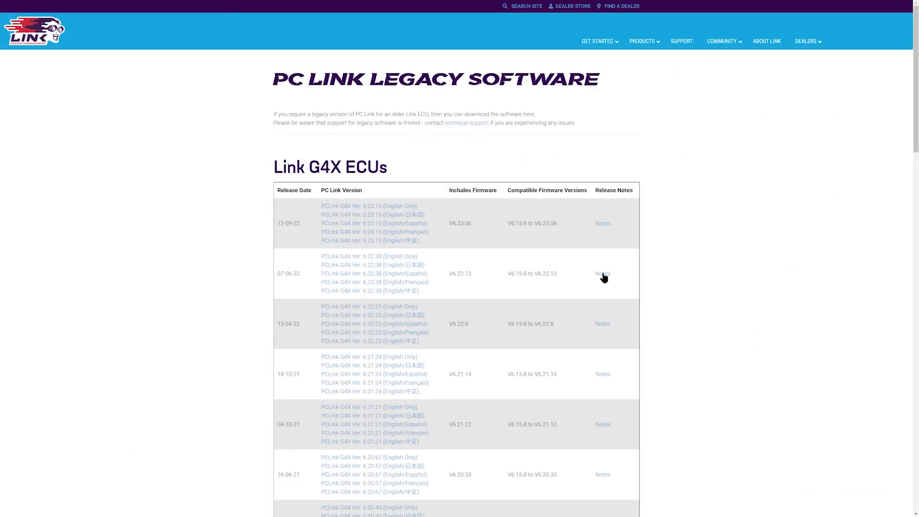
click(603, 273)
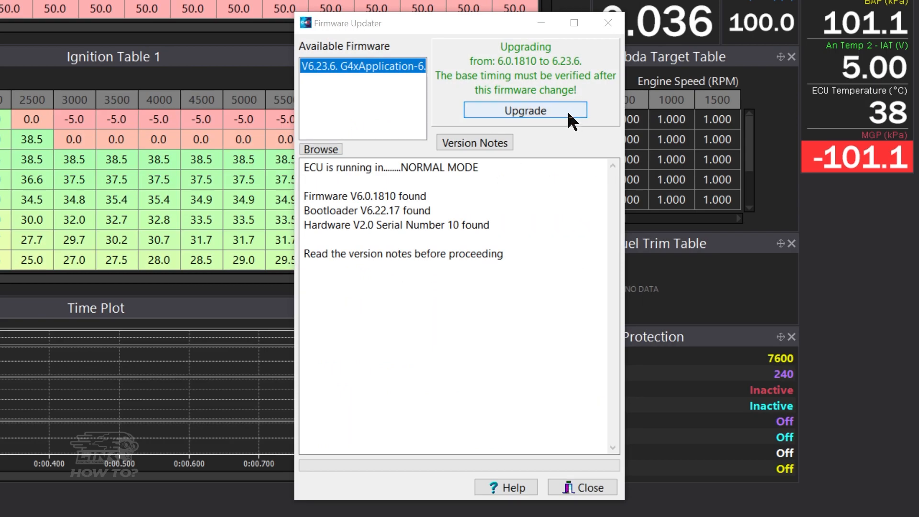
Upgrade to firmware 6.23.6, acknowledging the base timing warning and version-notes prompts
click(524, 110)
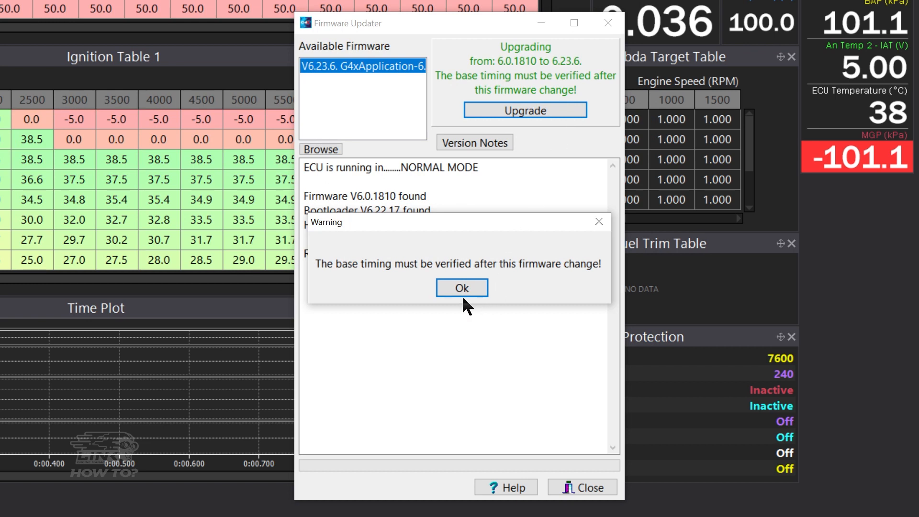
click(462, 288)
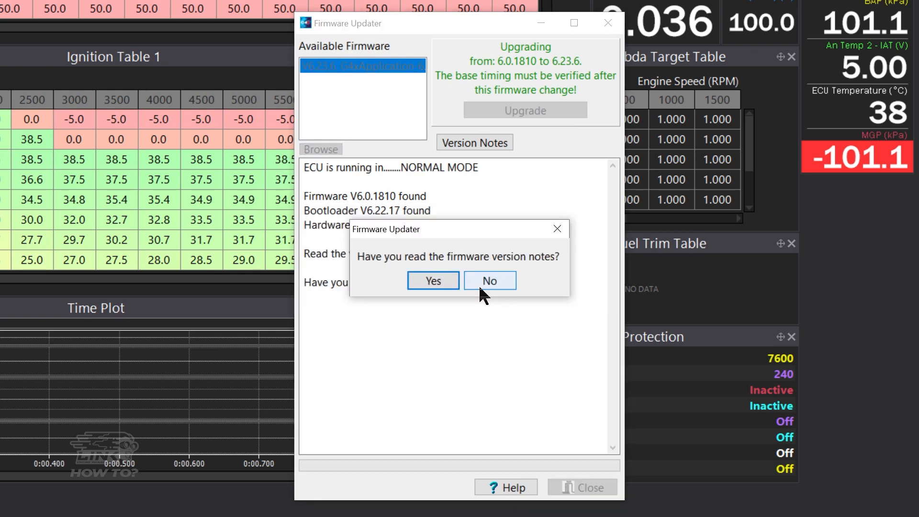
click(433, 281)
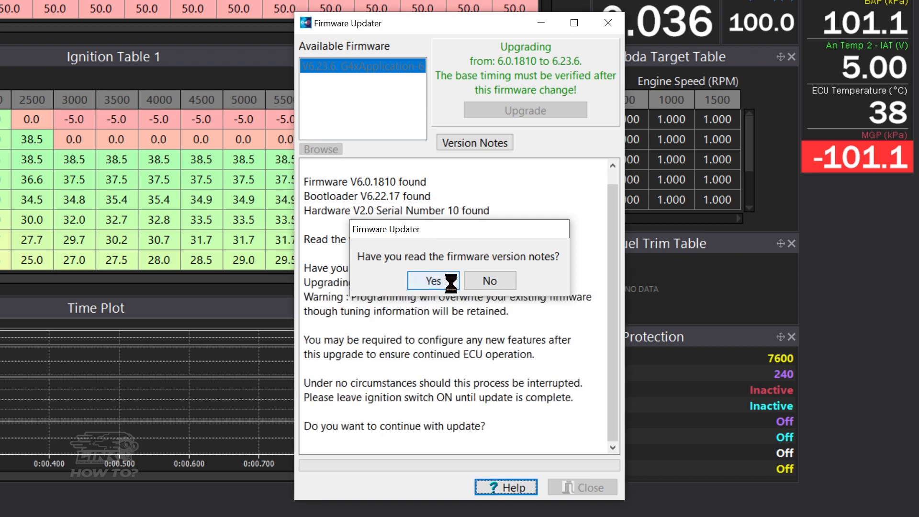
click(432, 281)
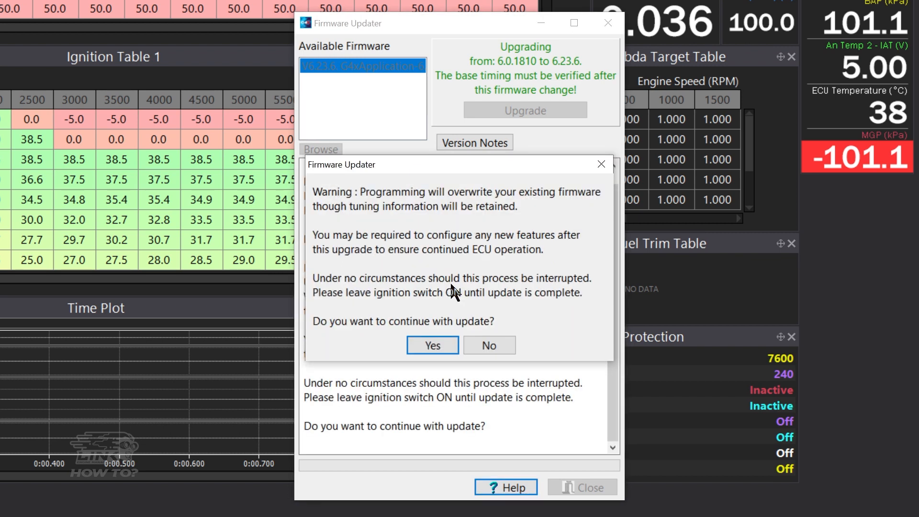
click(432, 345)
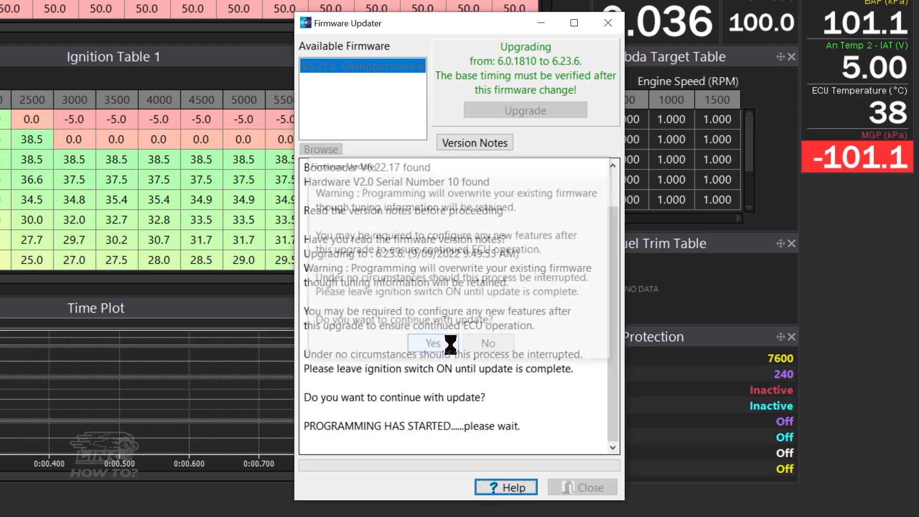
Let the Firmware Updater program the ECU until 'PROGRAMMING COMPLETE' appears
click(433, 343)
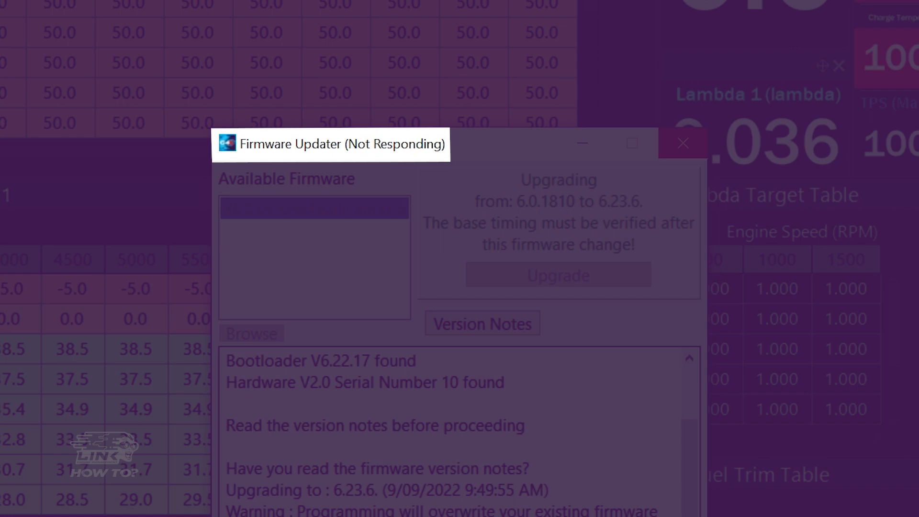
click(326, 172)
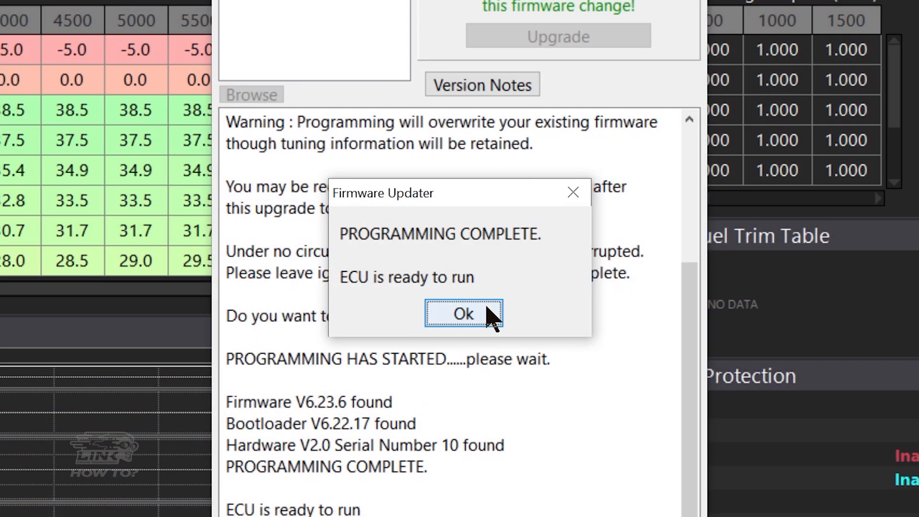
Confirm MainCode firmware 6.23.6 and BootCode 6.22.17 in Help > ECU Information
click(463, 314)
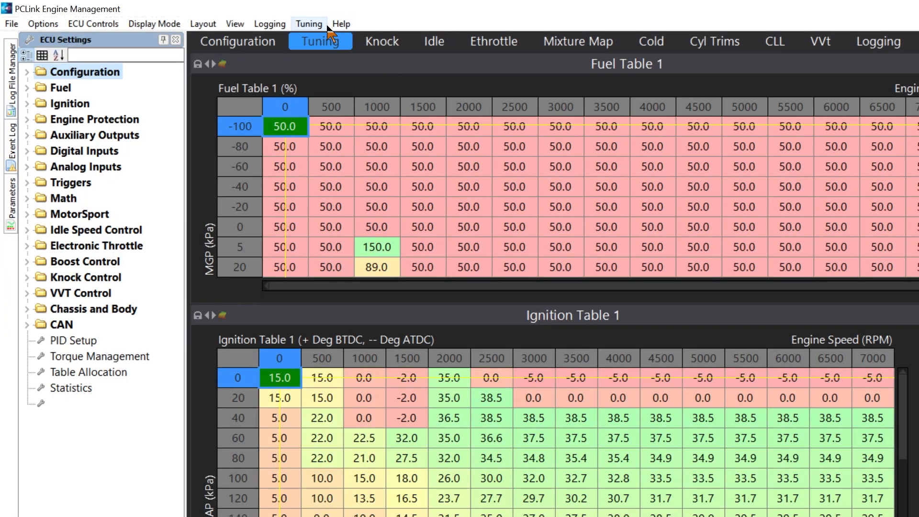
click(341, 23)
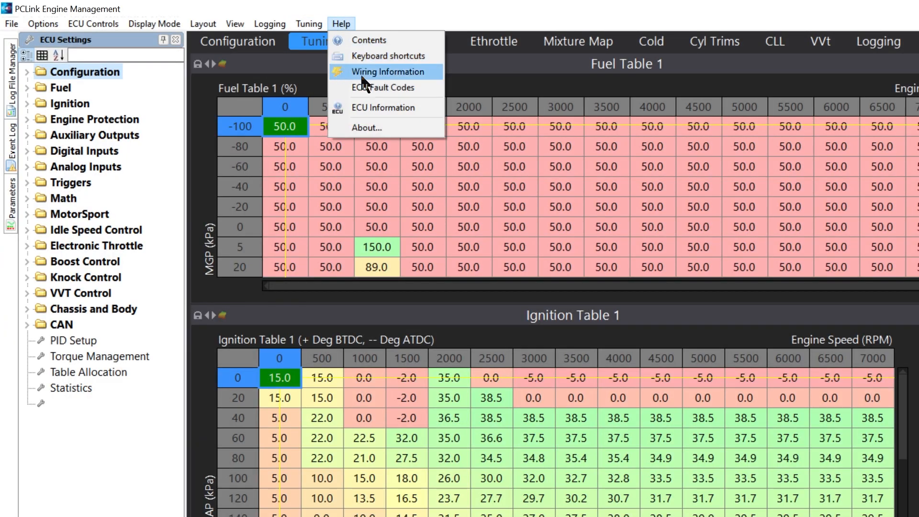
click(383, 107)
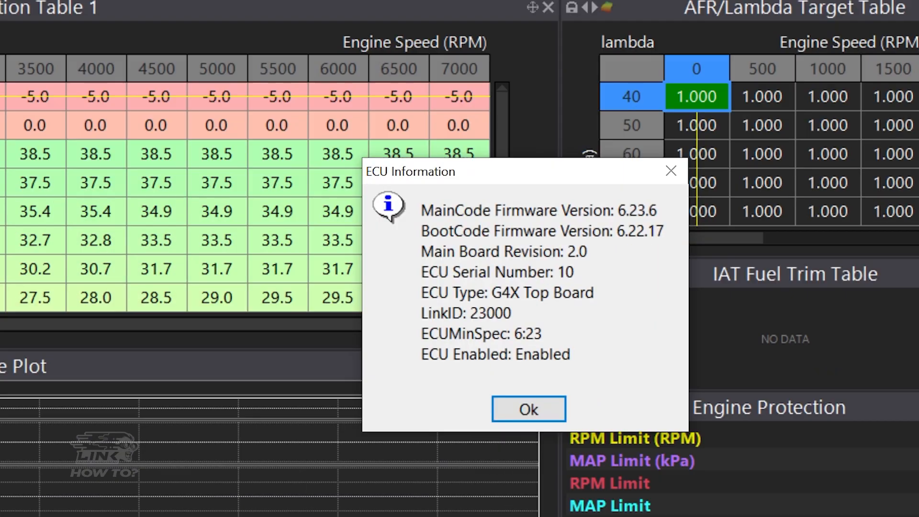